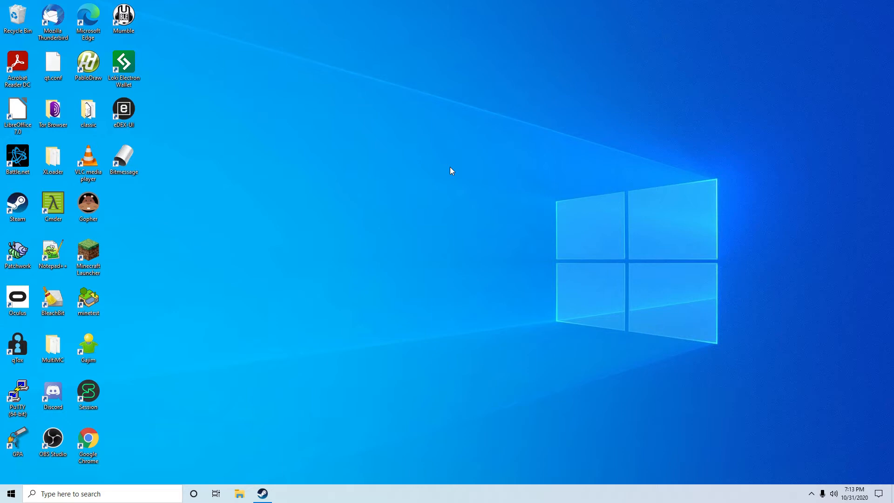
Step: Launch eDEX-UI from its desktop shortcut
click(124, 112)
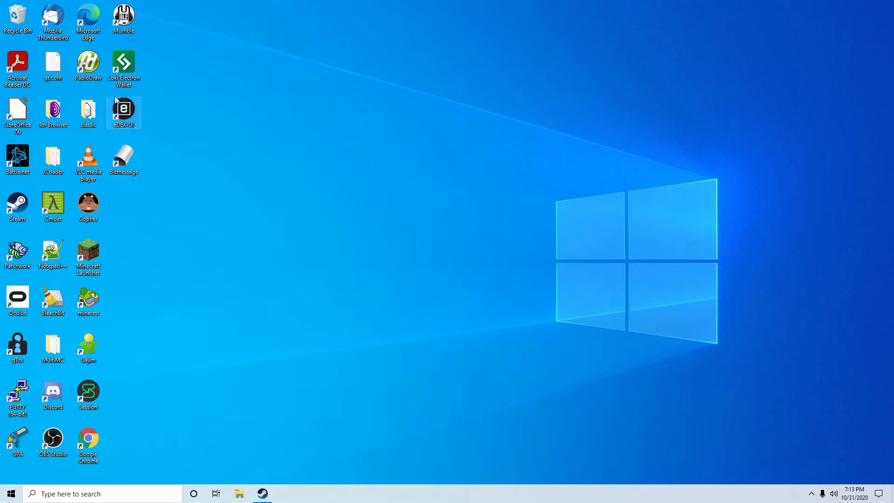
double_click(123, 112)
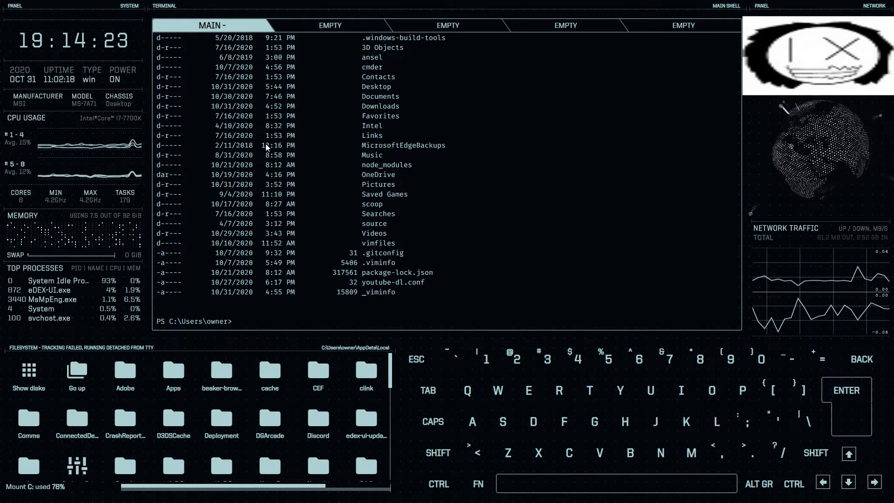
mouse_move(88, 113)
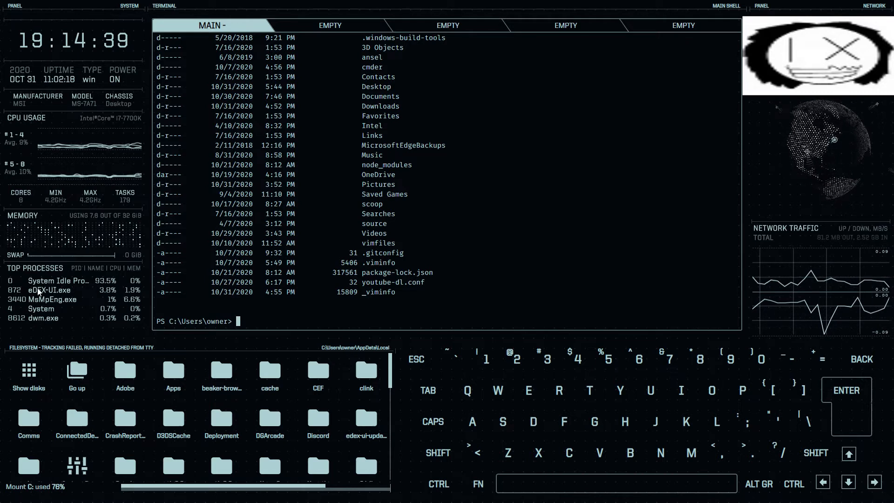
scroll(down, 3)
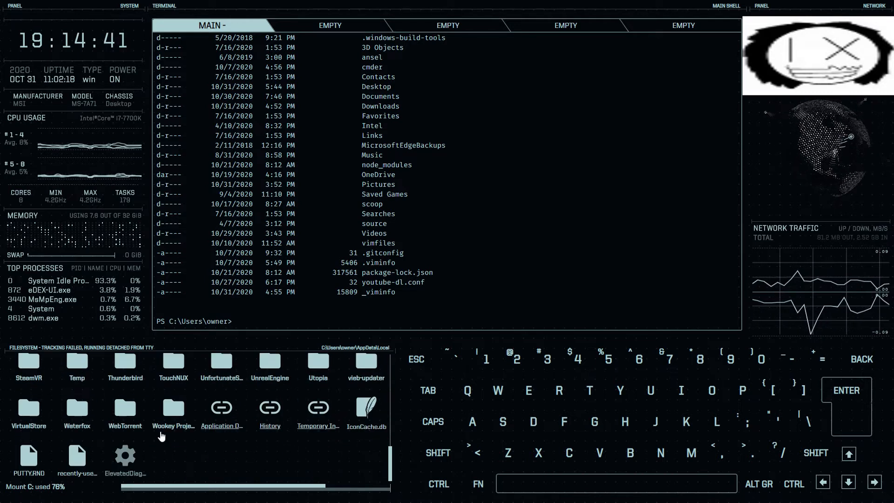
scroll(down, 3)
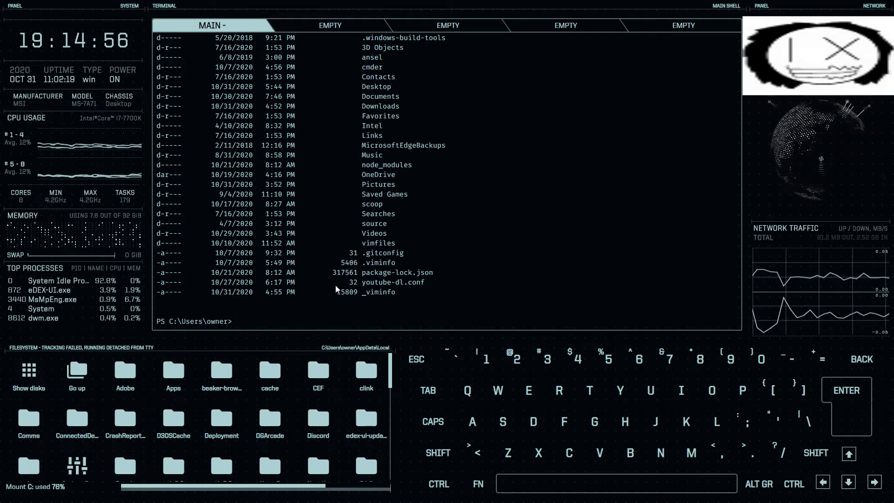
Step: Change directory into the appdata folder
text(cd)
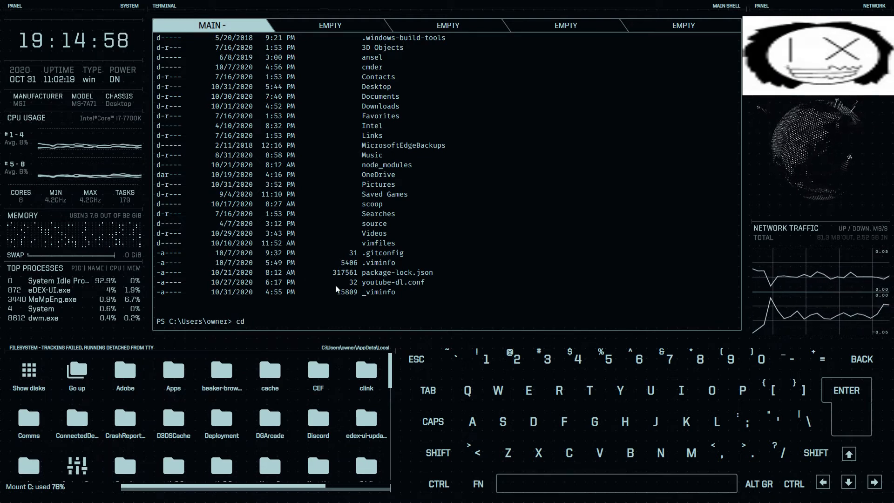
text(app)
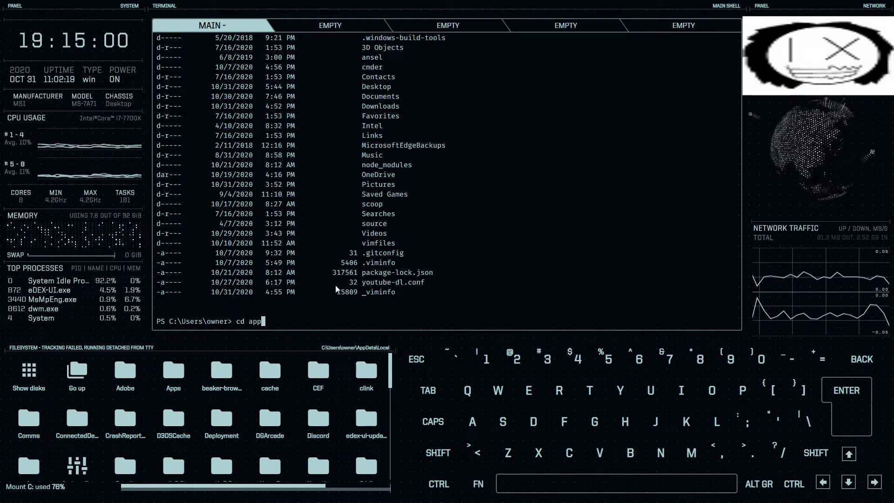
text(data)
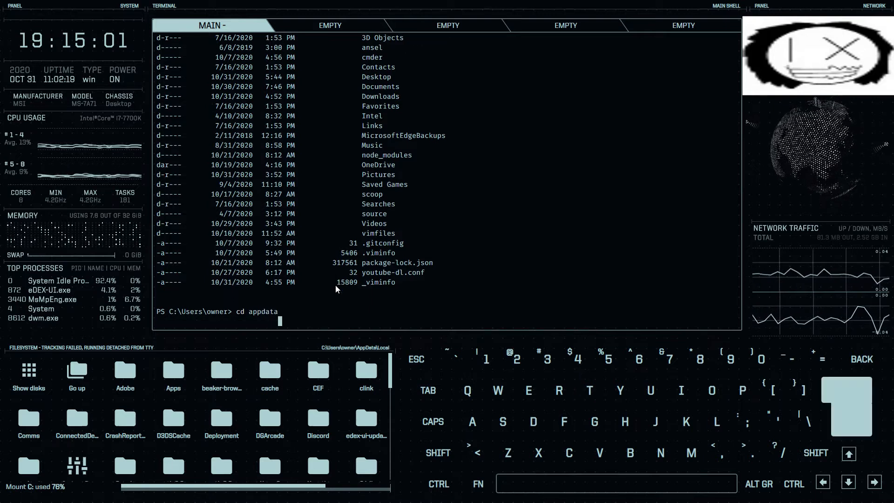
key(enter)
text(cd loc)
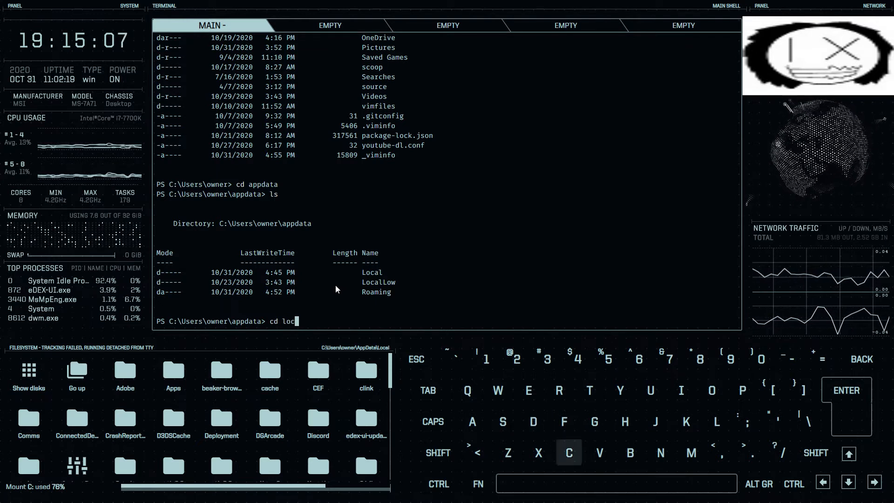
Step: Move into the Local folder and list its contents, revealing edex-ui-updater
key(Enter)
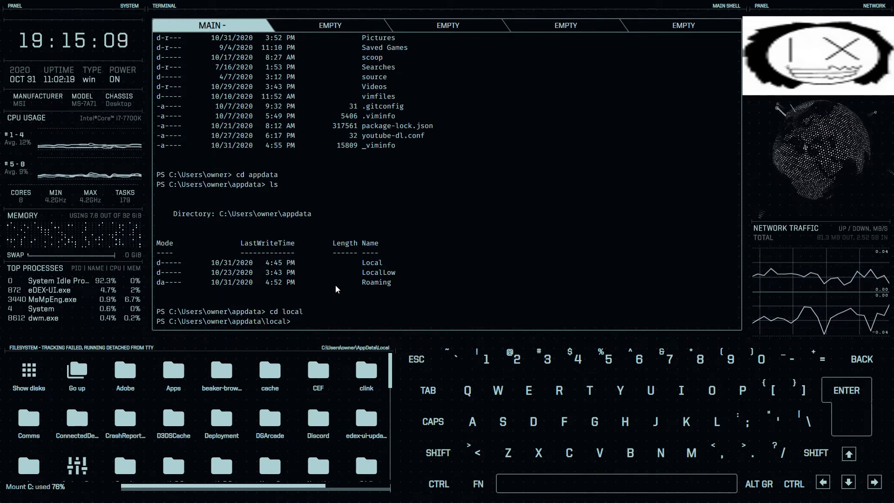
key(enter)
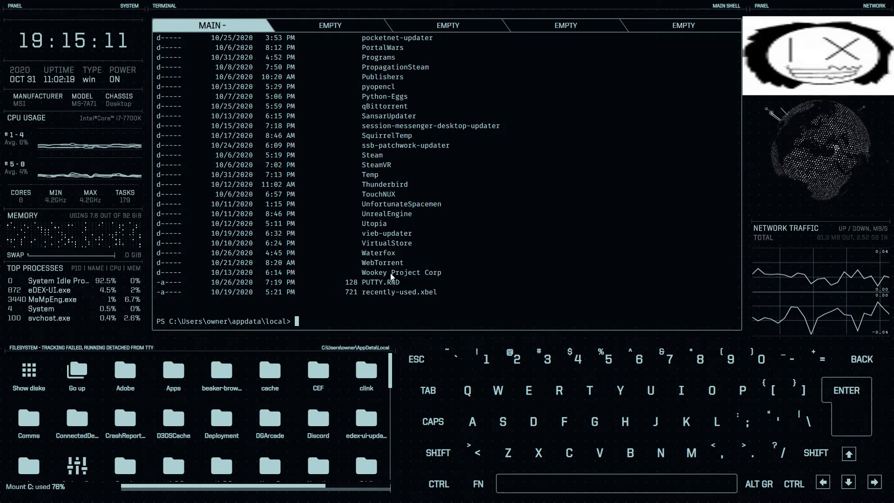
text(ls)
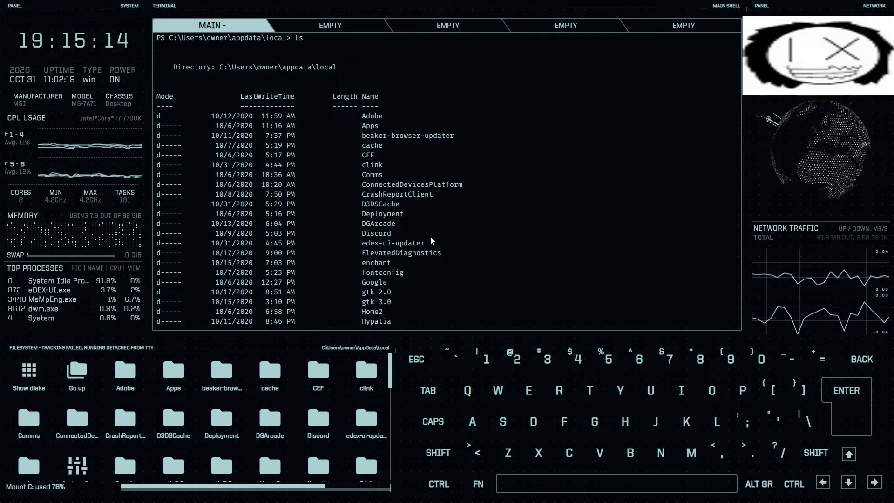
scroll(down, 3)
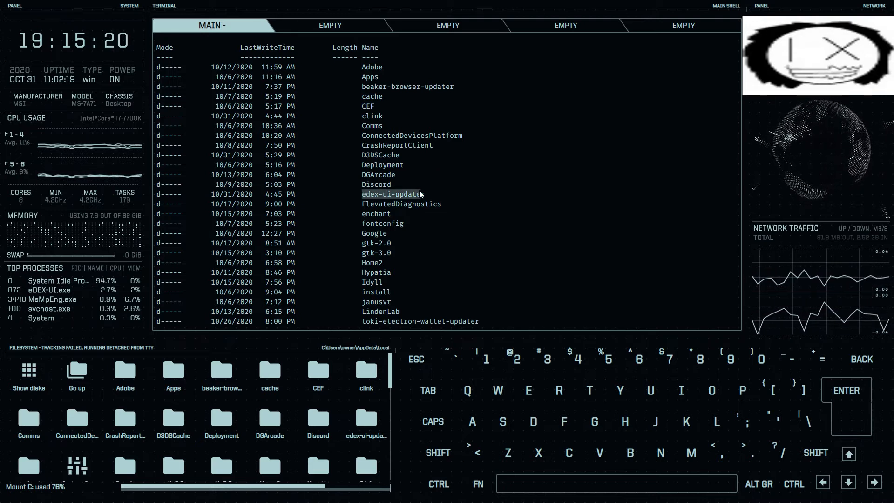
scroll(down, 3)
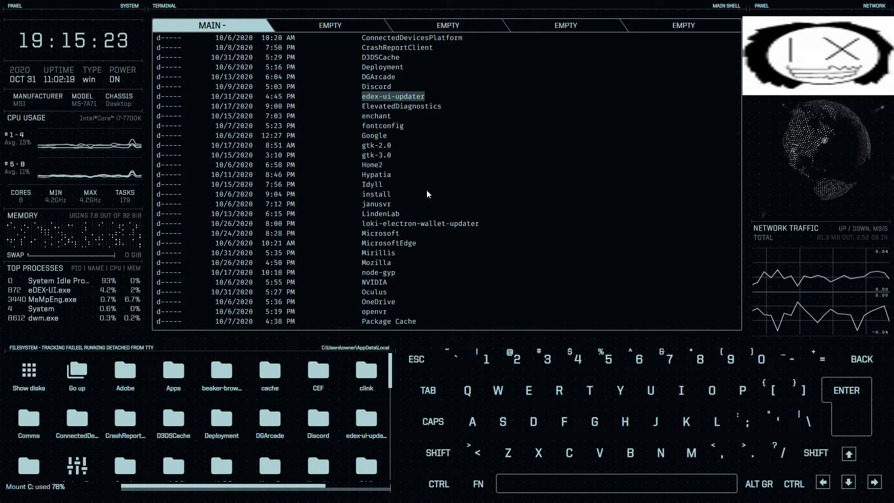
Step: Attempt cd edex-updater, which fails, then relist Local and select the edex-ui-updater name
text(cd)
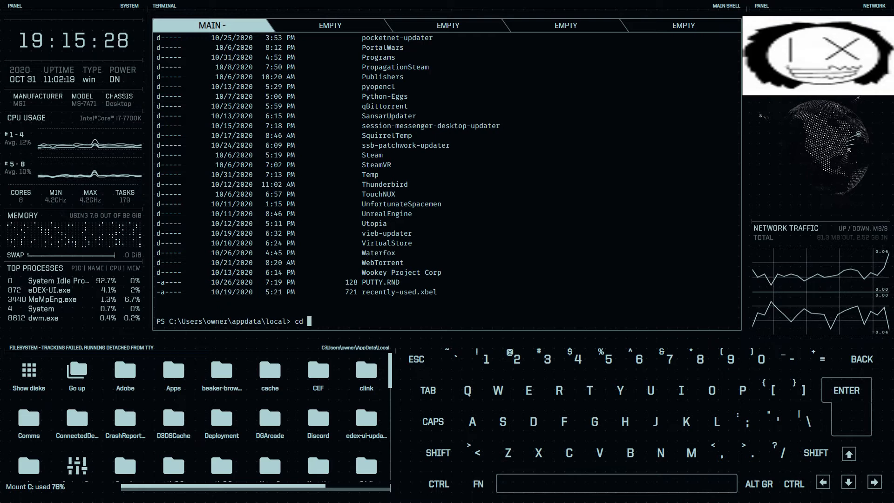
text(e)
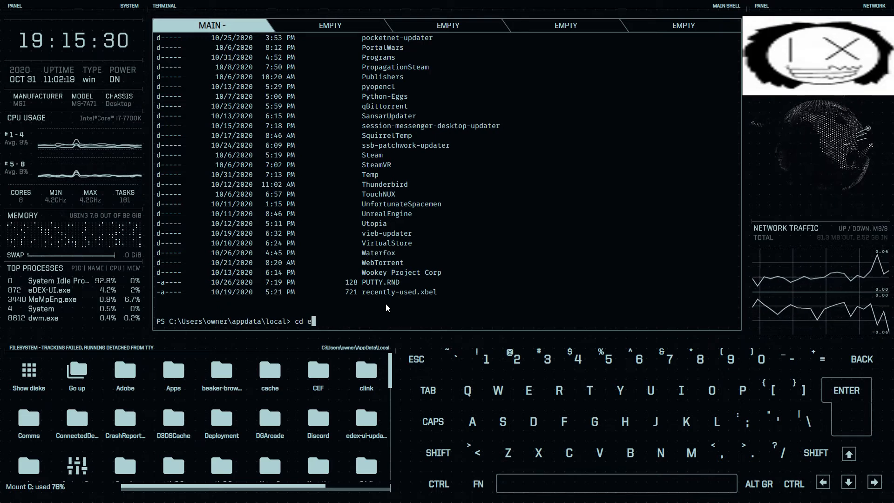
text(dex-)
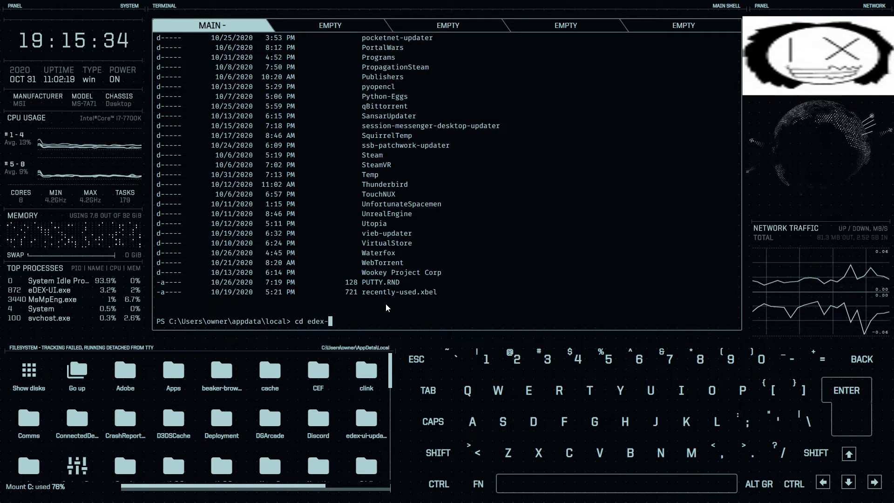
text(updat)
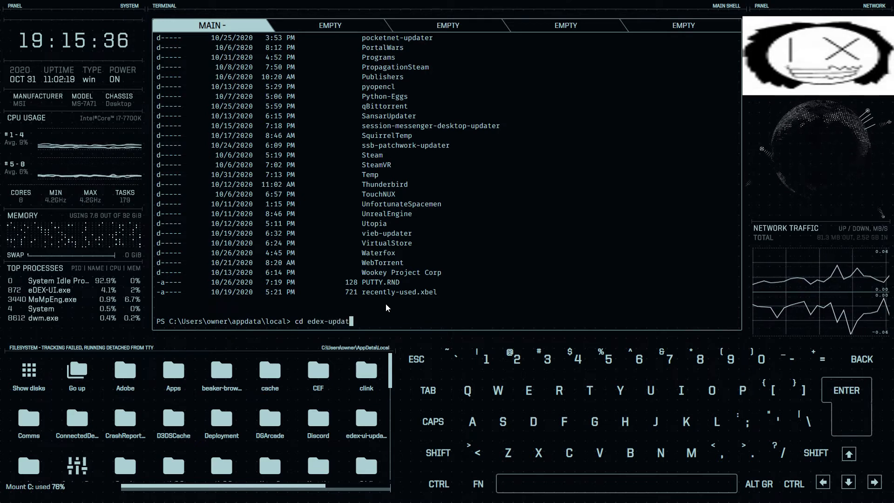
text(er)
text(ls)
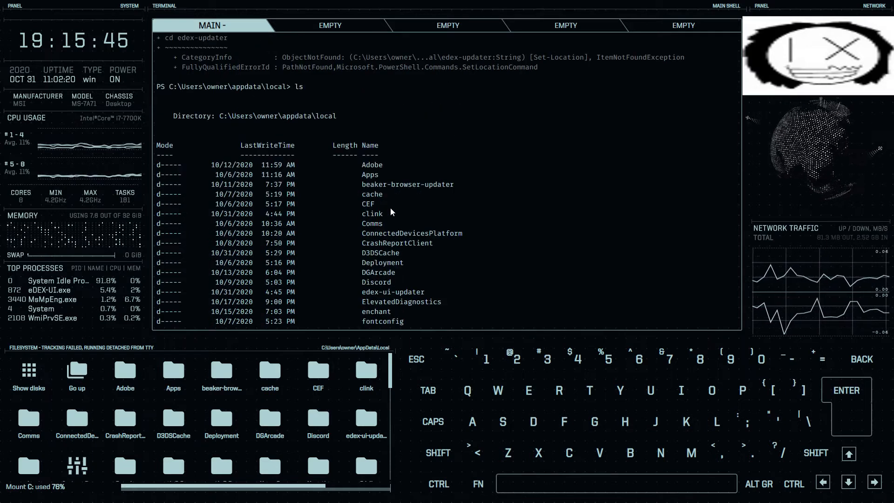
scroll(down, 3)
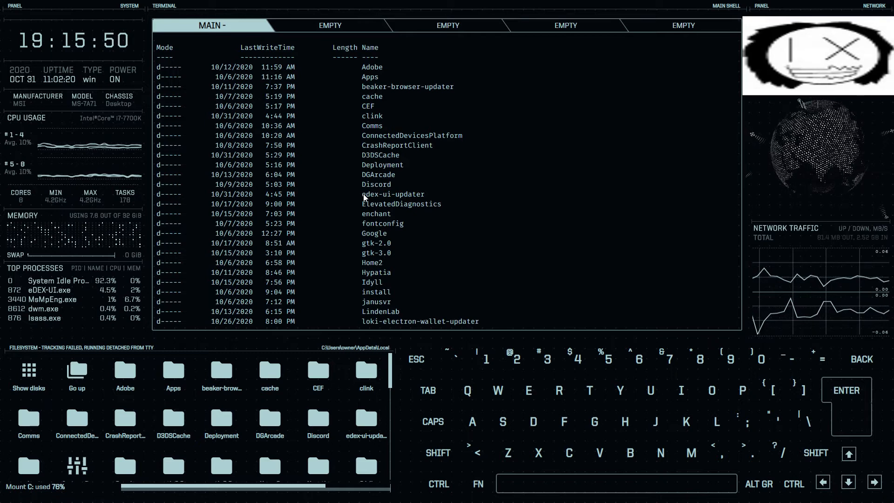
double_click(393, 194)
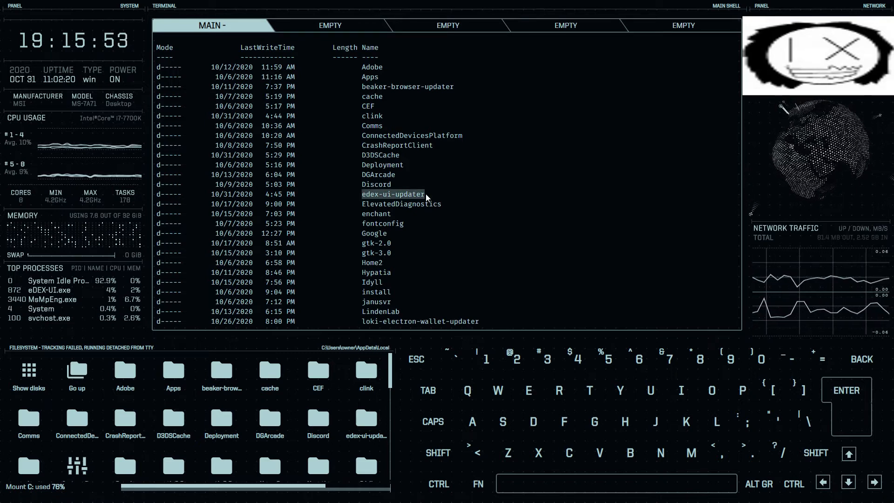
Step: Change into the edex-ui-updater folder and list its single installer.exe
text(cd)
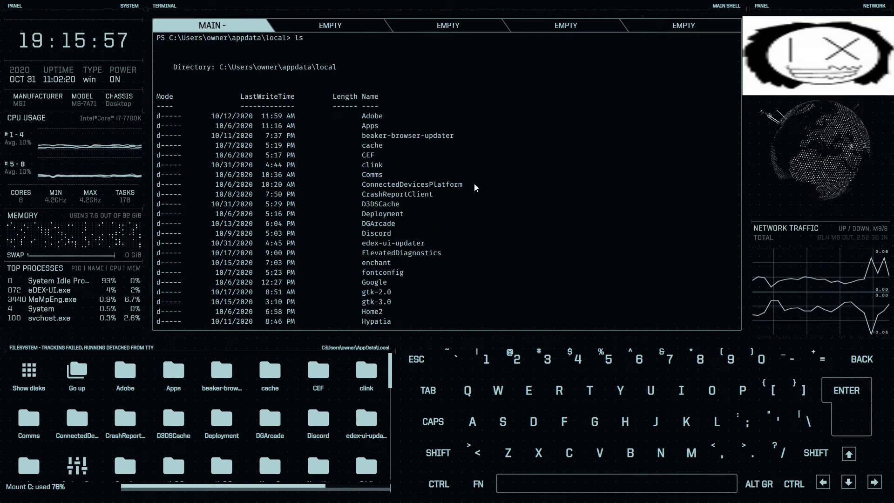
scroll(down, 3)
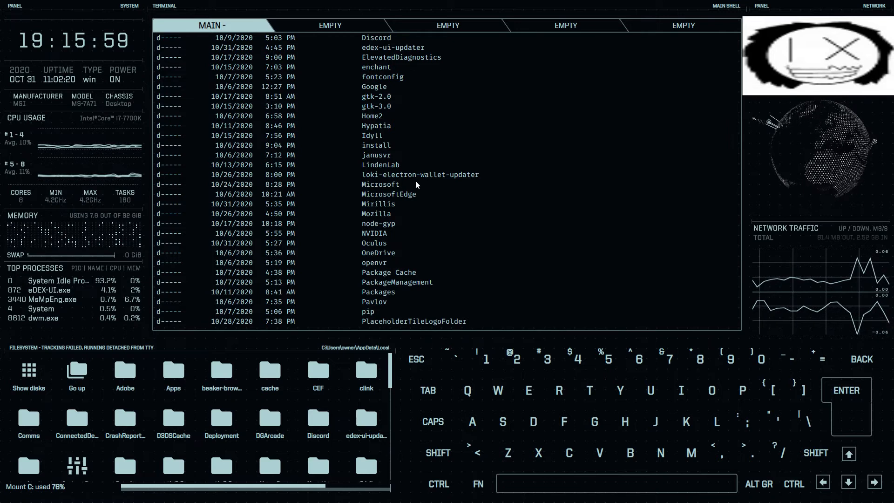
scroll(down, 3)
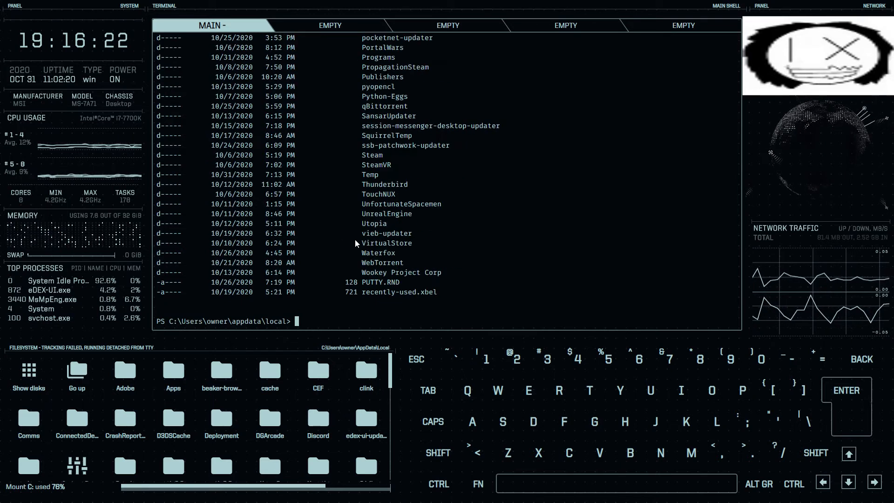
text(cd)
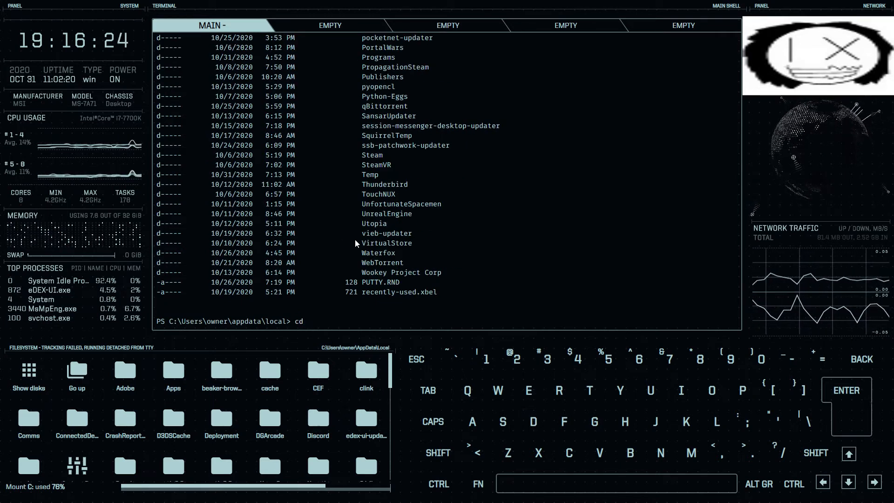
text(edex)
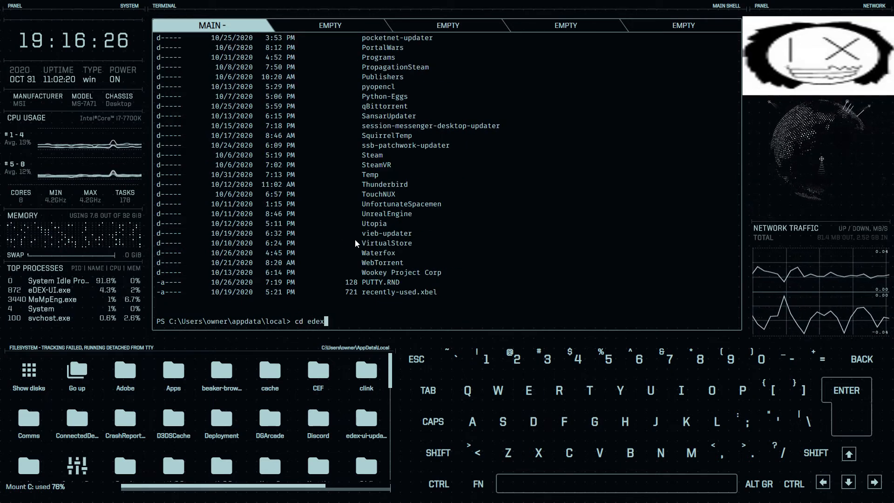
text(-)
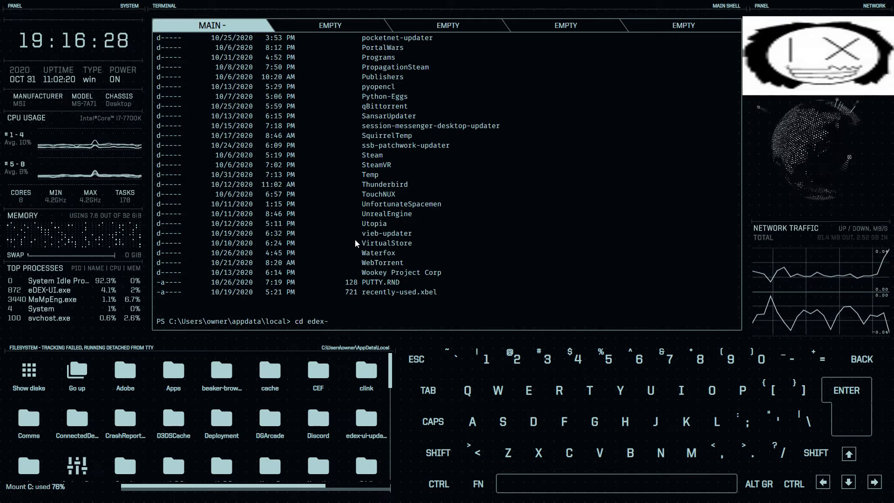
text(u)
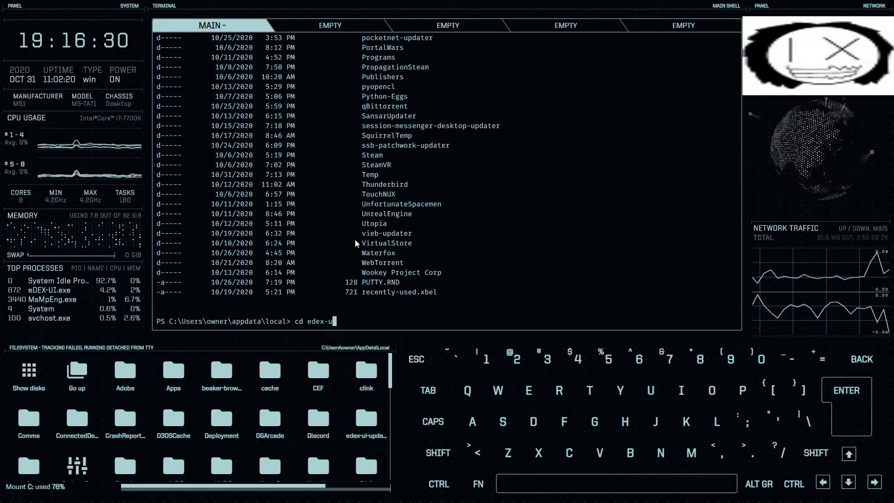
text(i-)
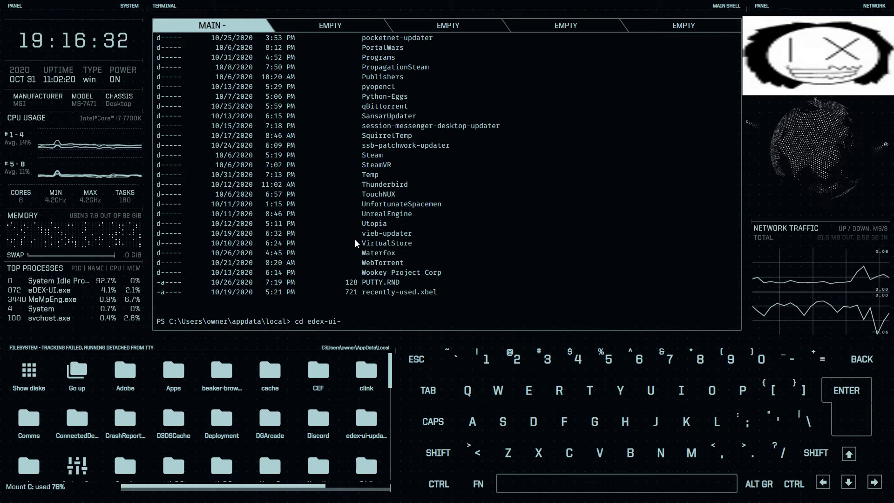
text(updart)
text(ls)
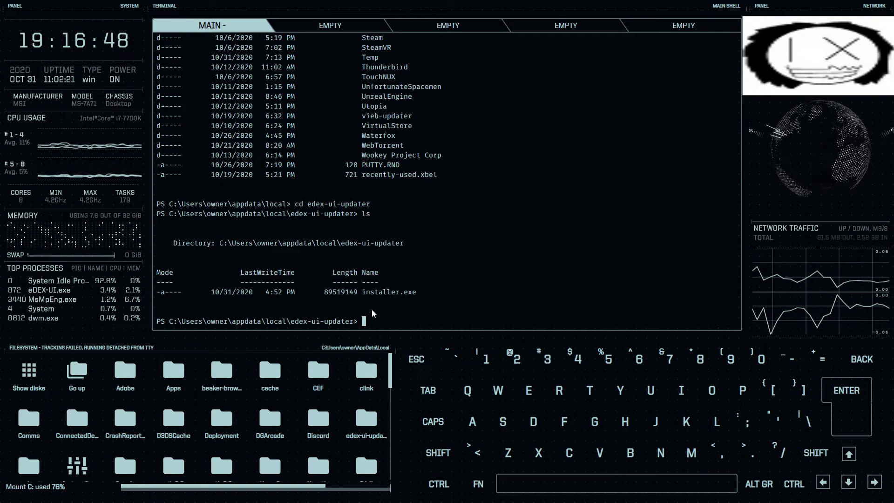
Step: Try running installer.exe and installer, both unrecognized, then cd back to the home folder
text(insal)
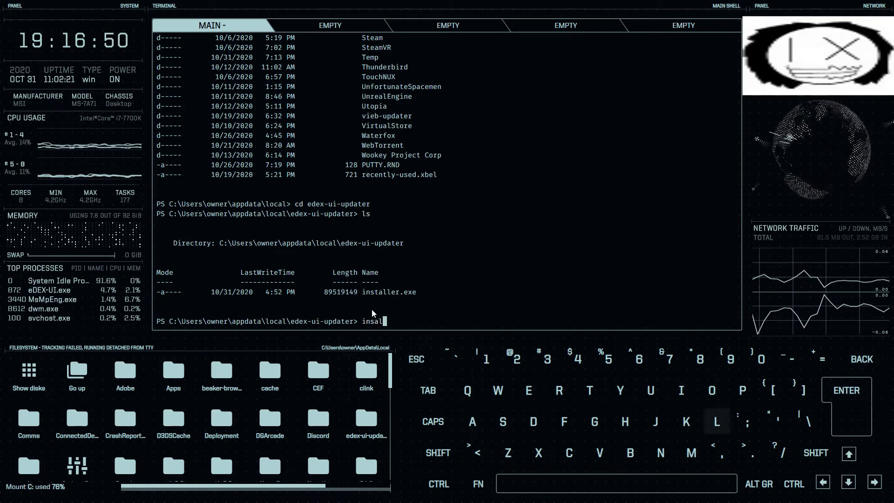
text(ler.exe)
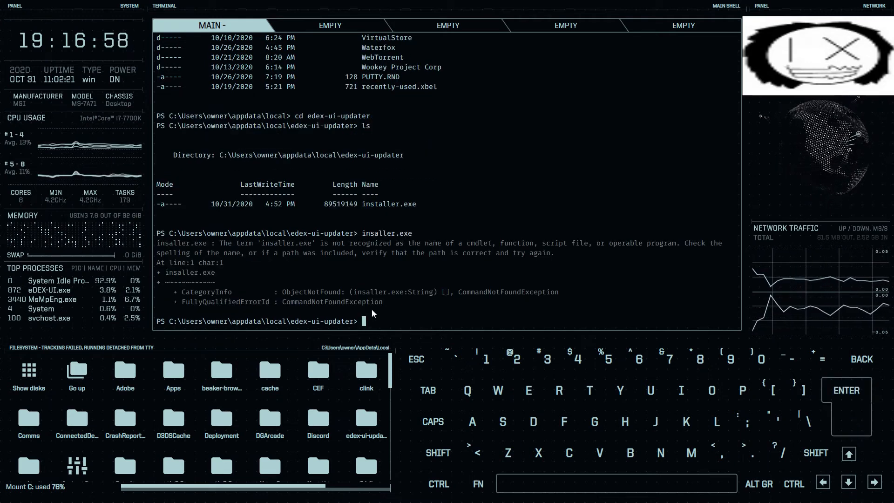
text(i)
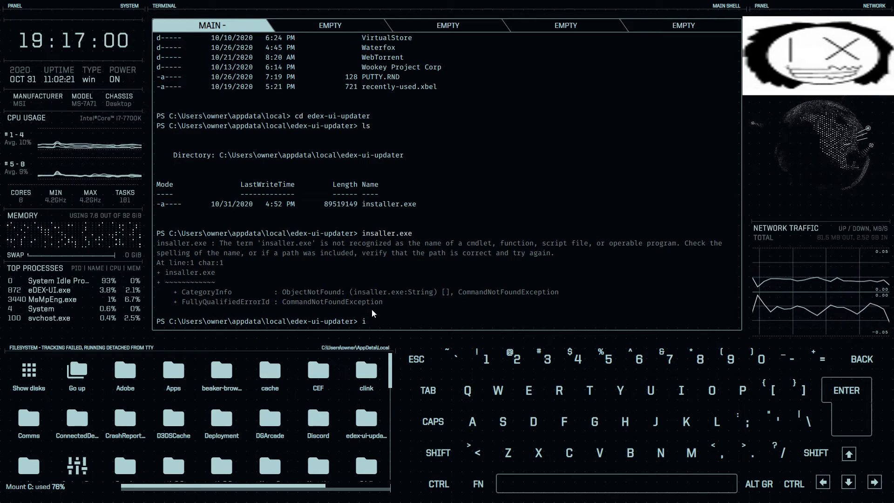
text(n)
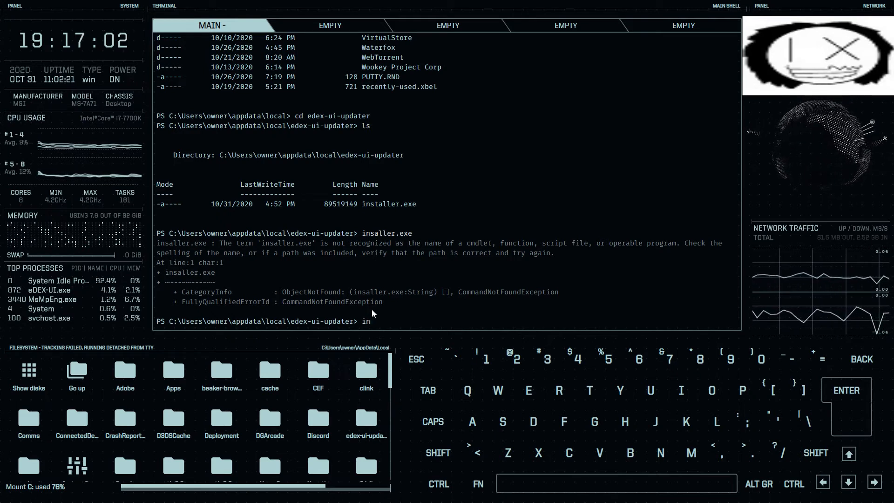
text(st)
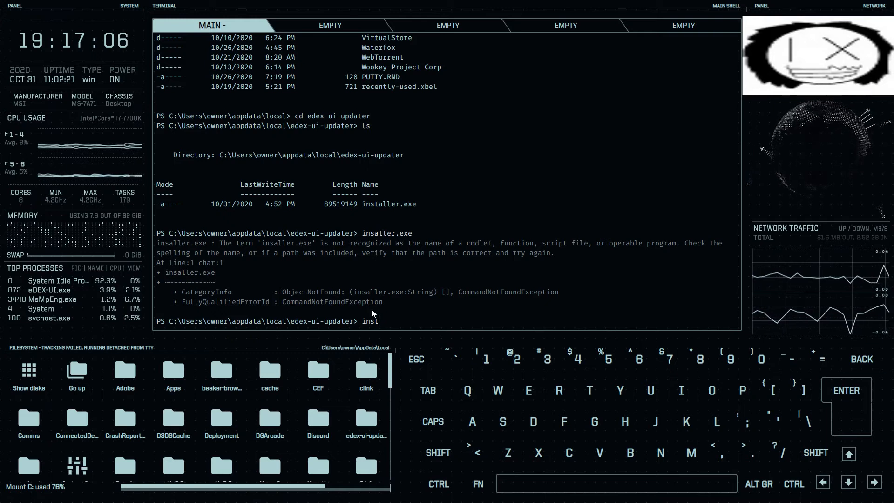
text(aller)
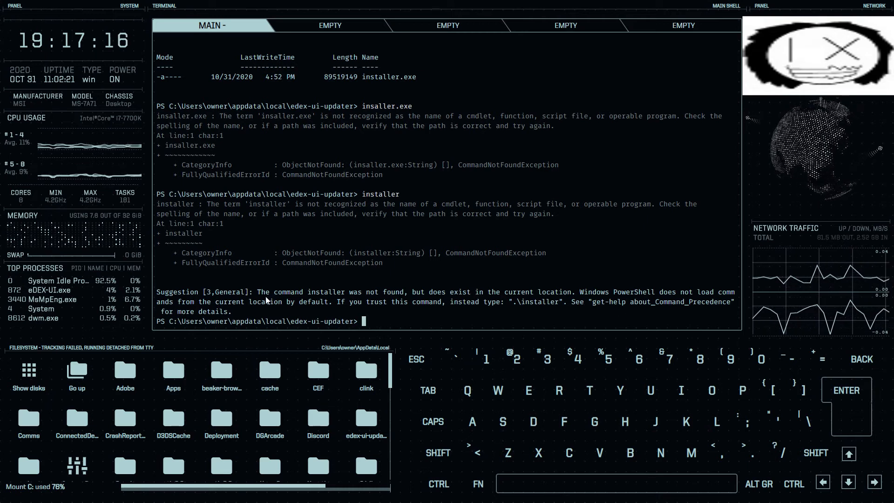
mouse_move(462, 309)
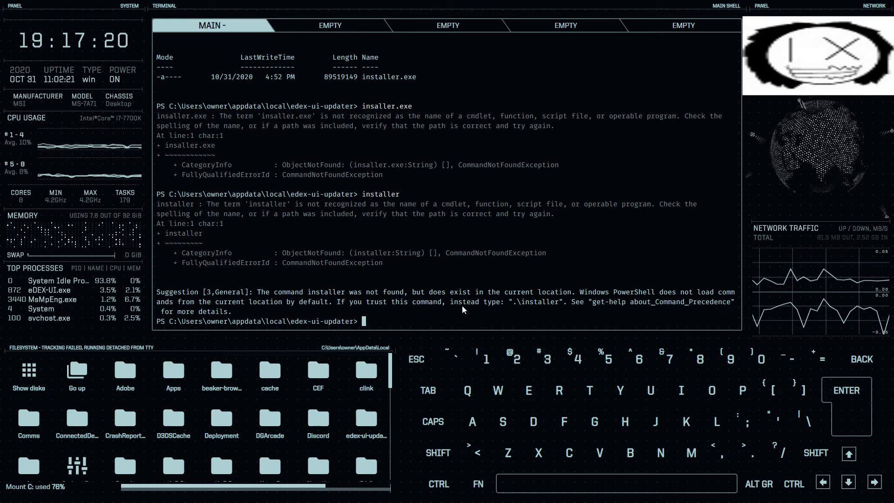
text(cd ~)
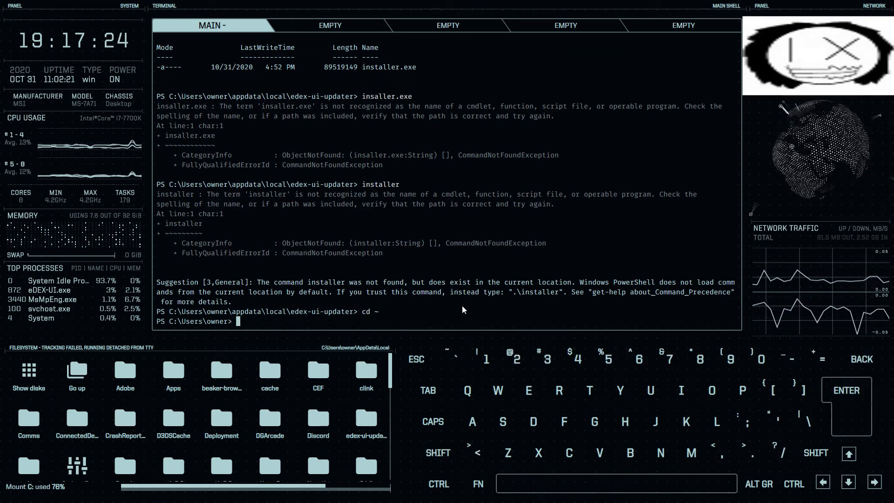
Step: List the home folder, then run scoop update until it reports success
key(enter)
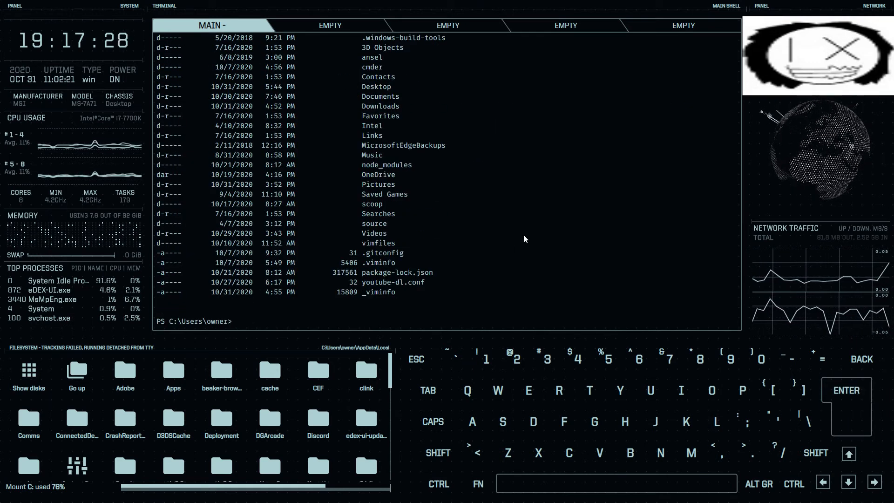
text(scoop upda)
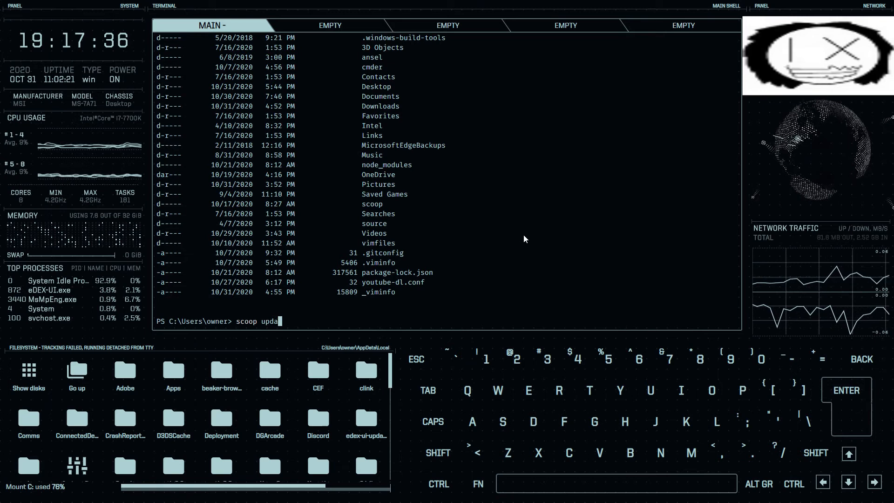
key(enter)
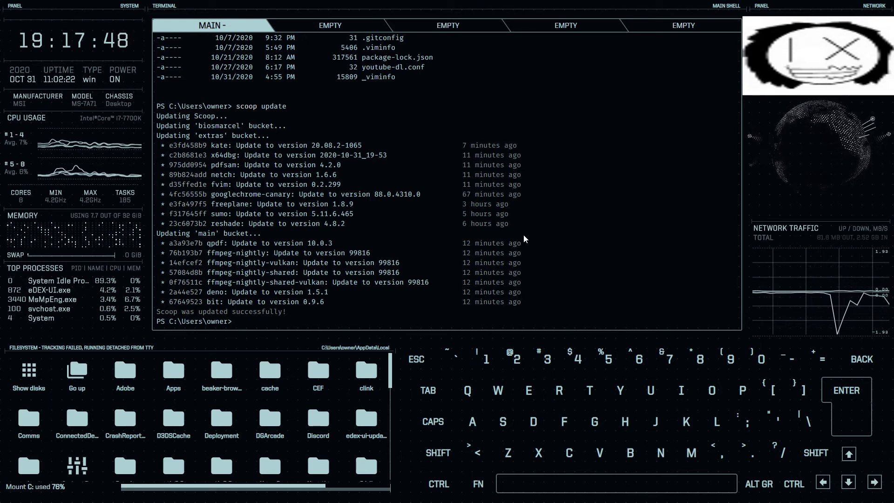
Step: Run scoop search edex, finding edex-ui 2.2.2 in the extras bucket
text(scoop search)
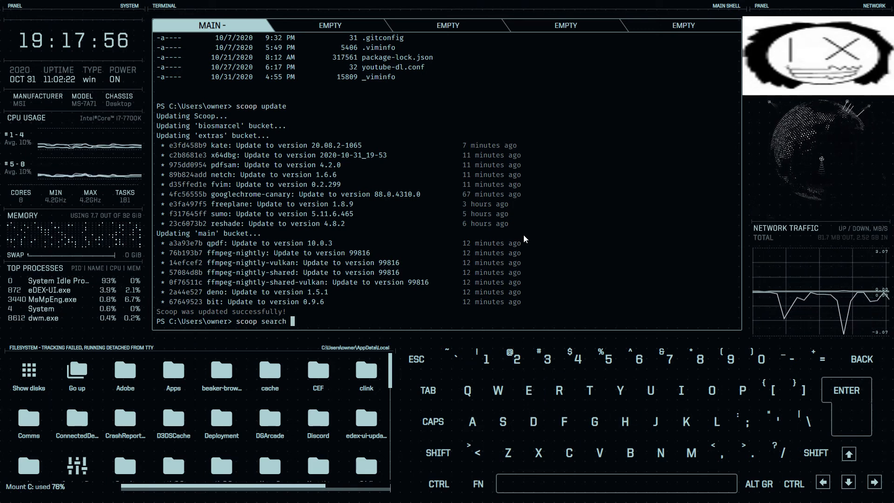
text(edex)
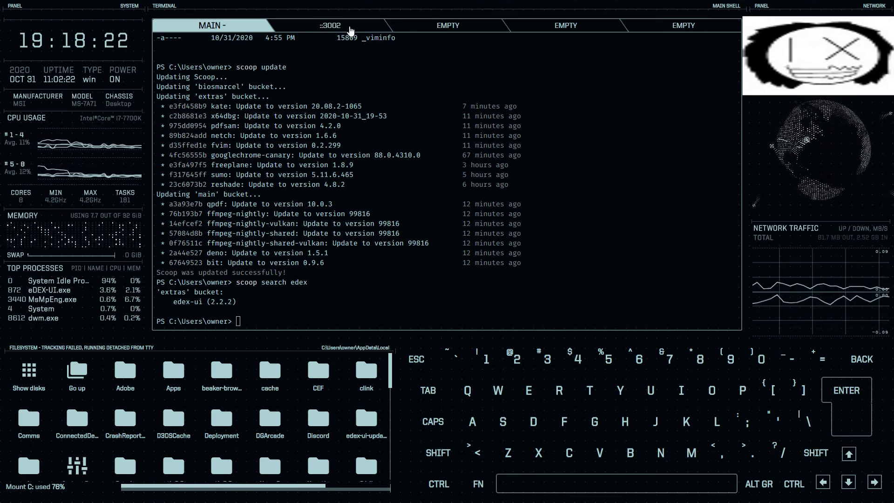
click(330, 25)
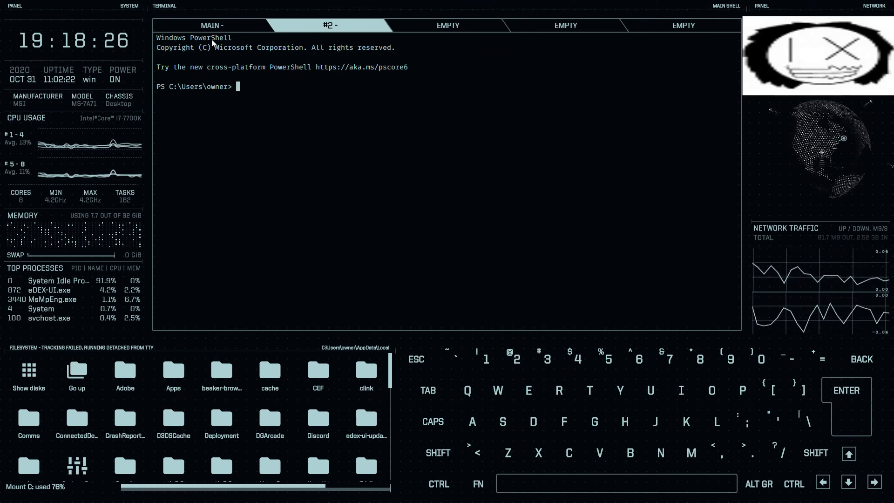
click(211, 26)
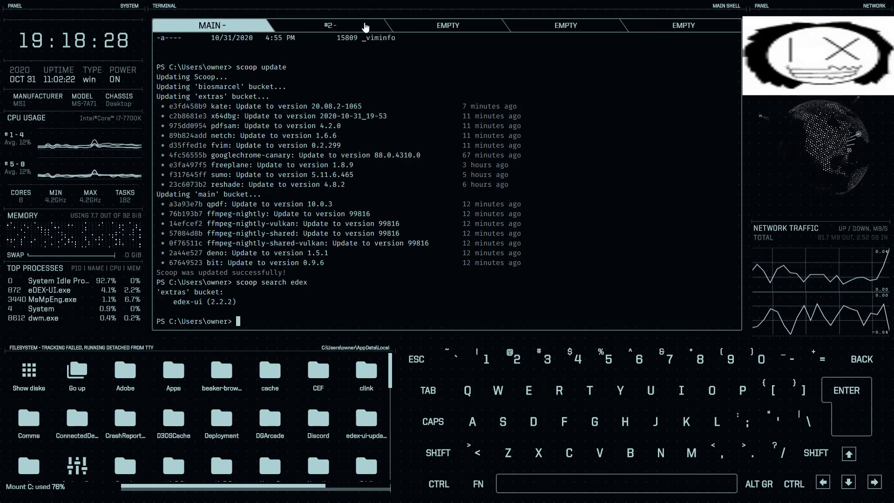
click(329, 25)
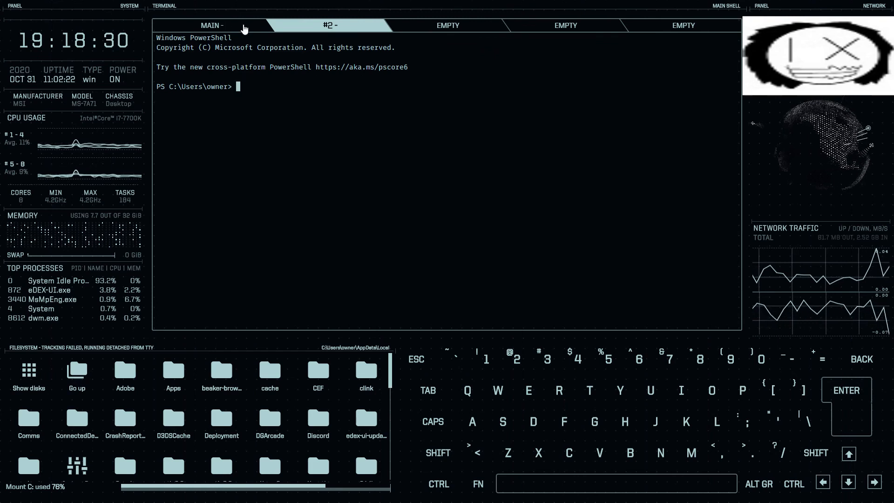
mouse_move(410, 36)
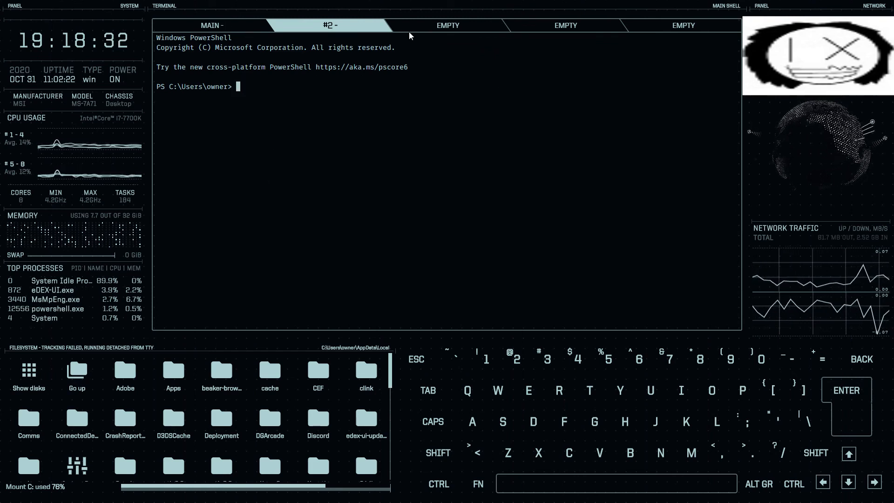
mouse_move(542, 158)
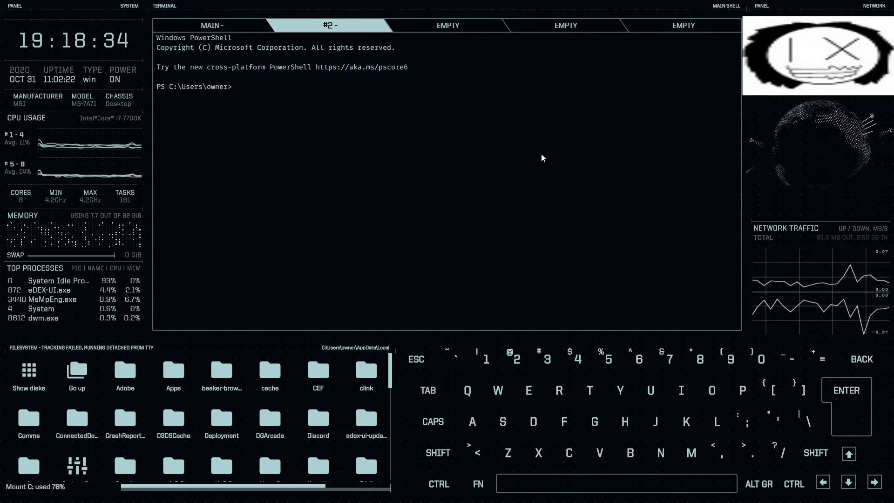
text(exit)
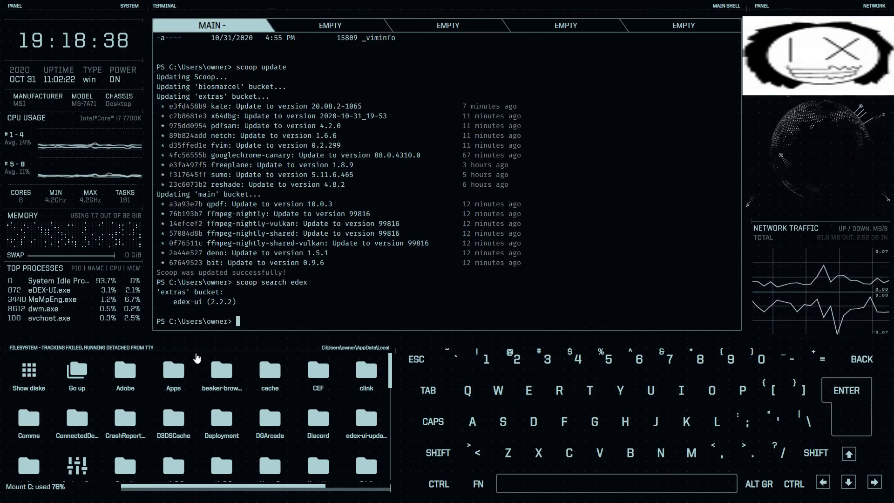
mouse_move(351, 267)
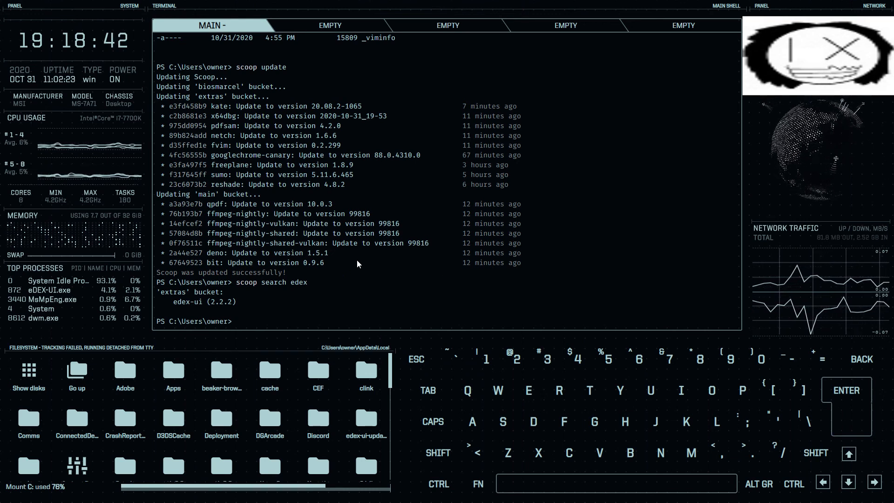
mouse_move(505, 252)
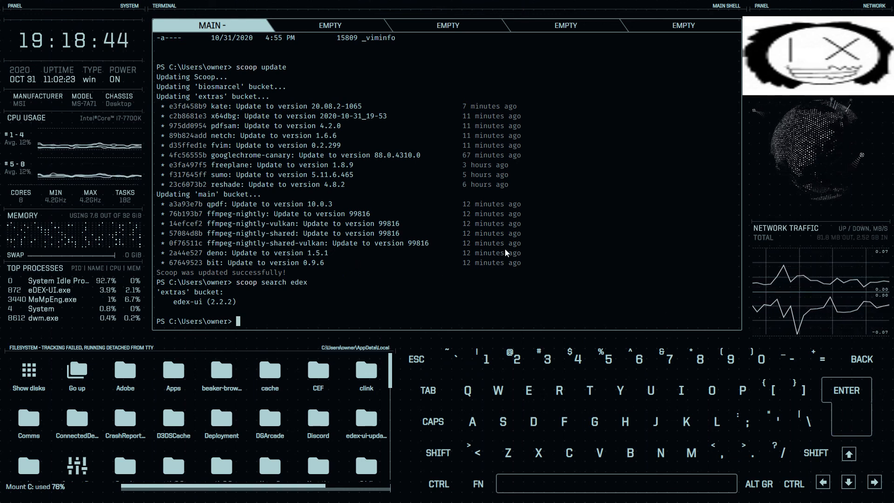